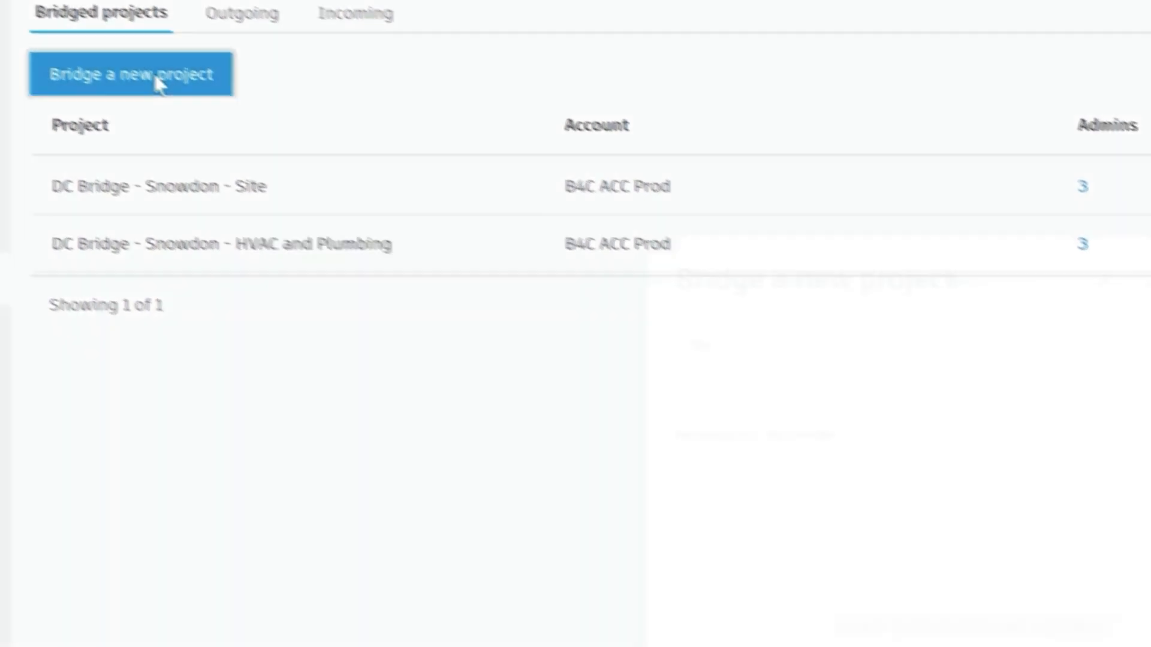
click(131, 73)
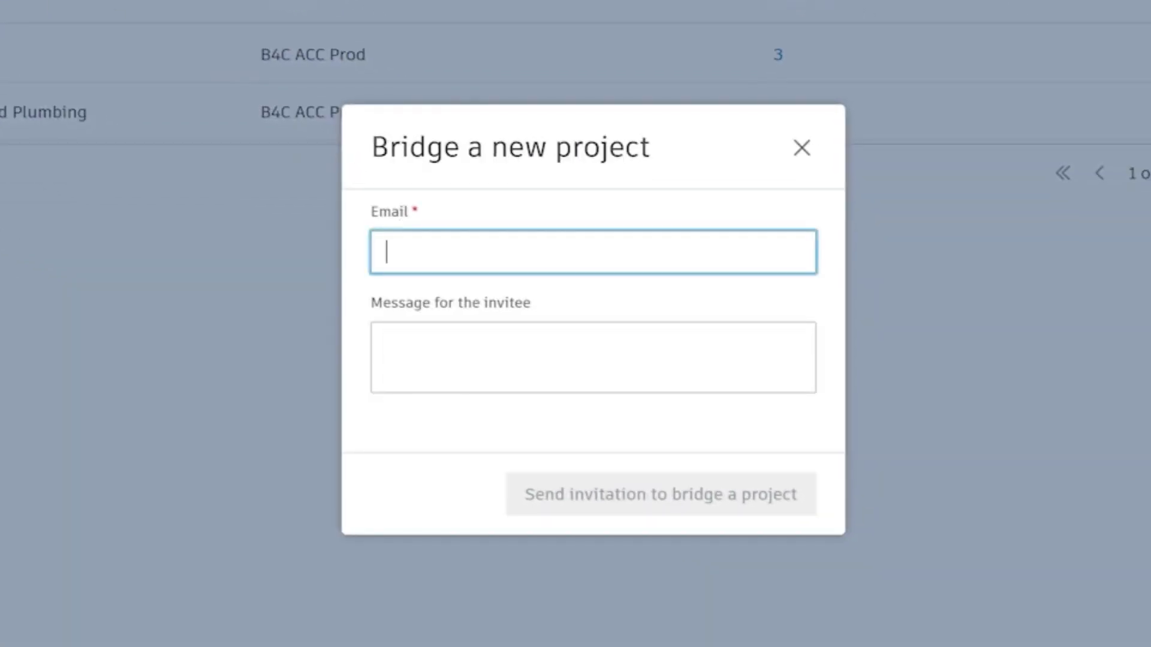
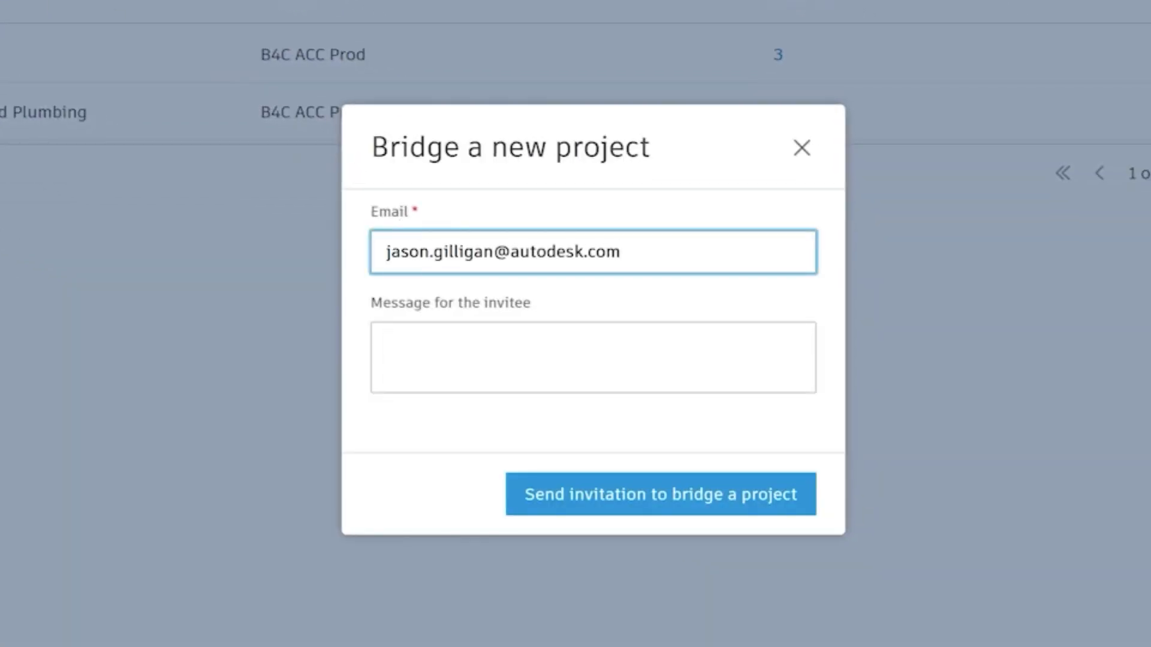
click(660, 494)
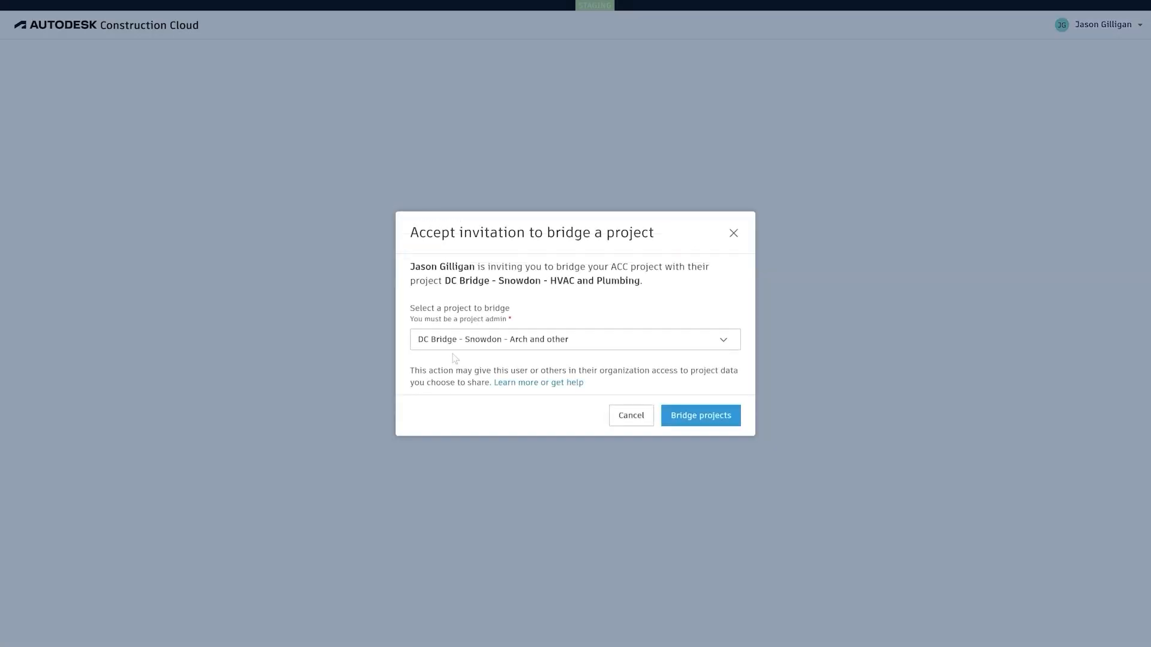
Accept the bridge, then compare versions of the 05/15/2023 Site package's site model.
click(699, 415)
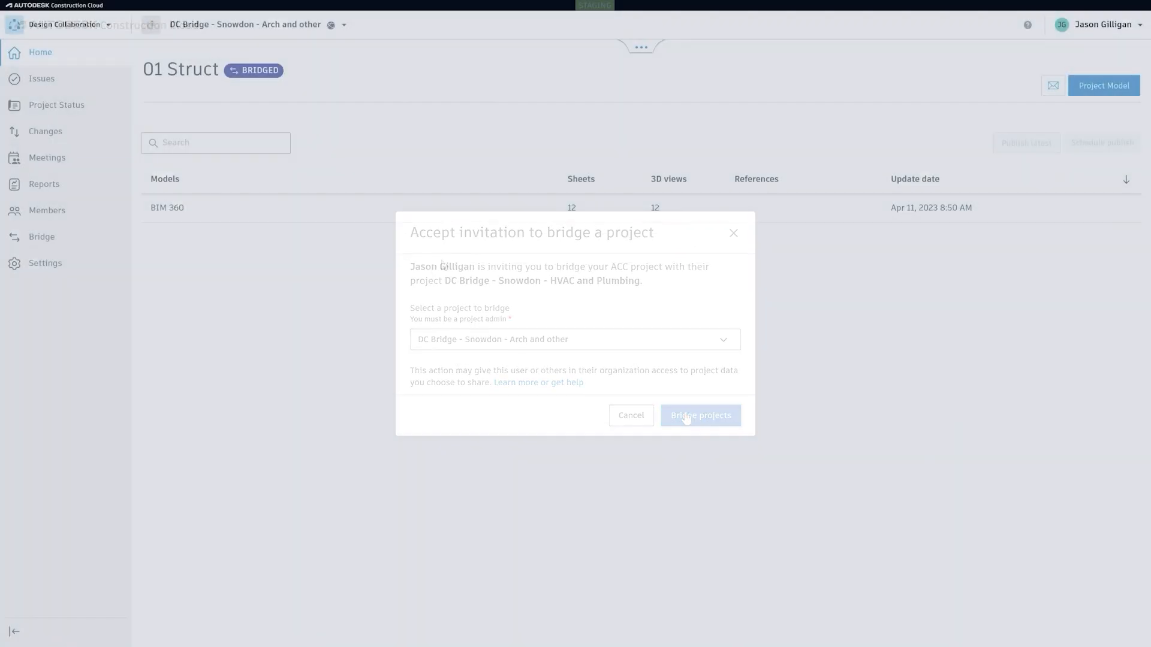
click(700, 416)
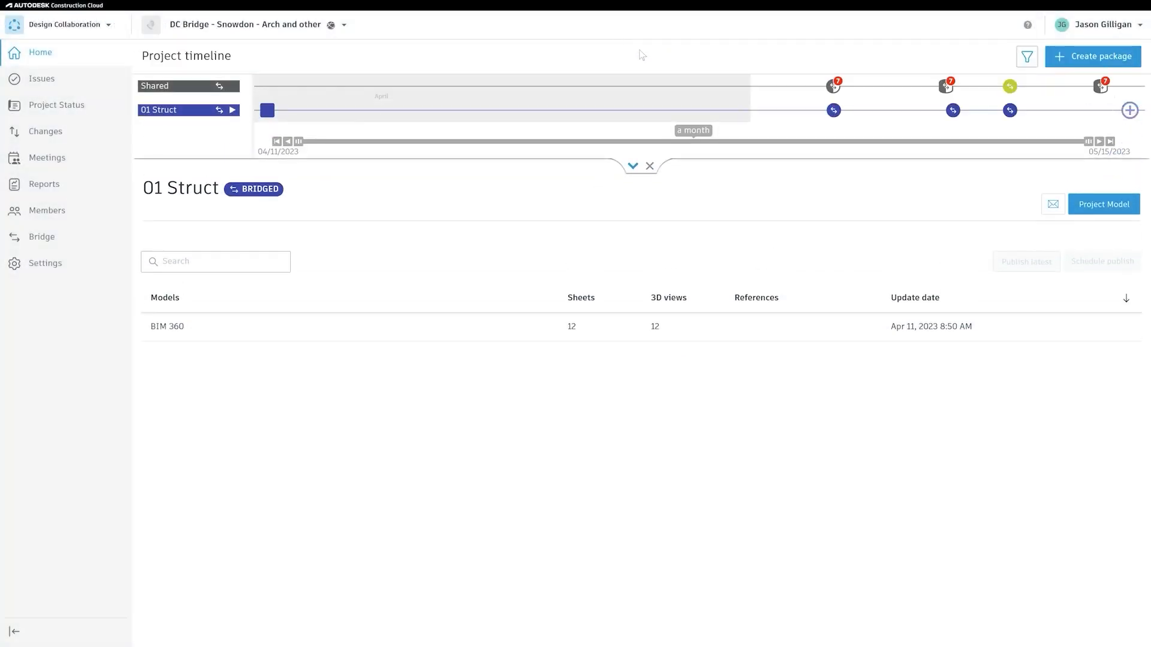
mouse_move(218, 86)
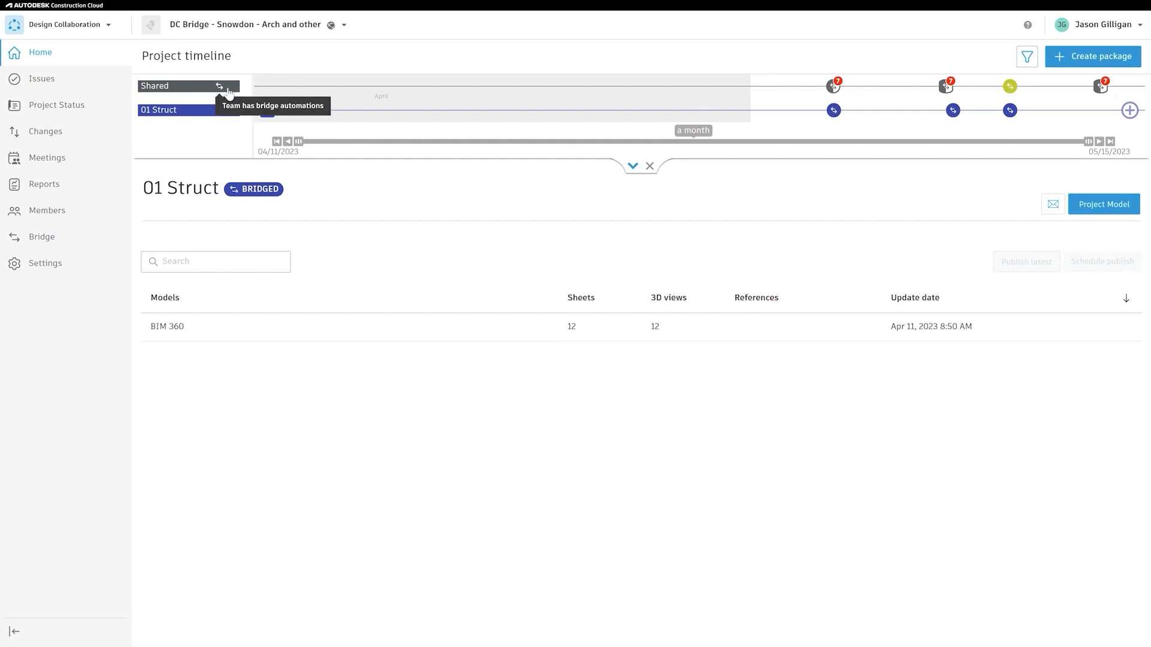
click(631, 166)
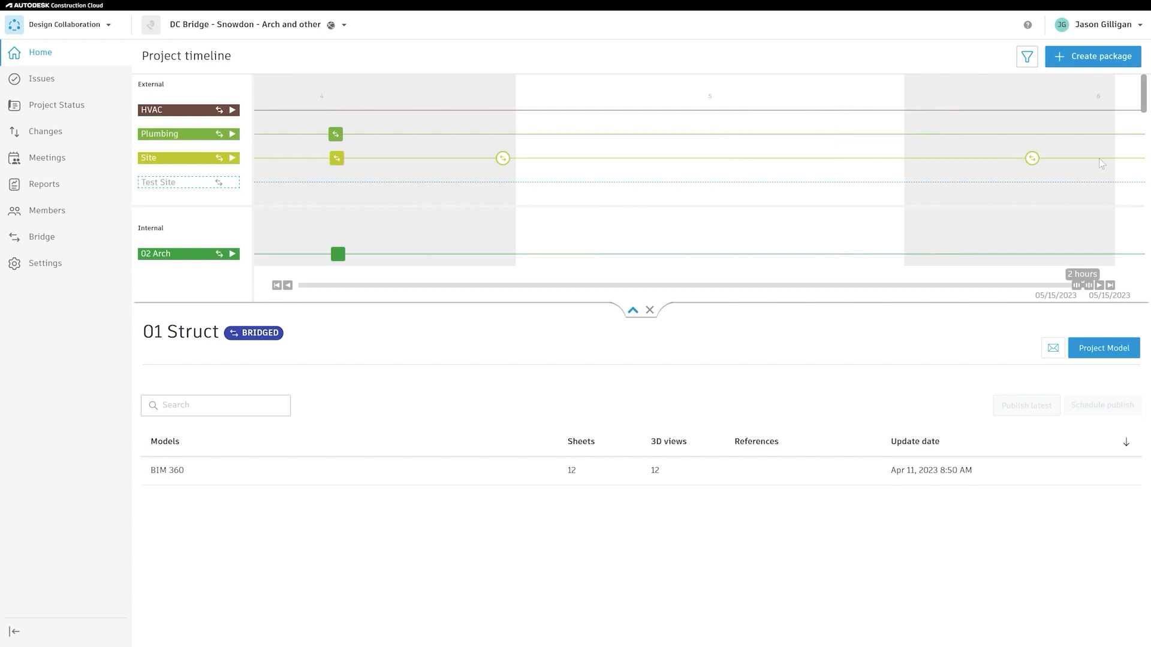
mouse_move(1032, 157)
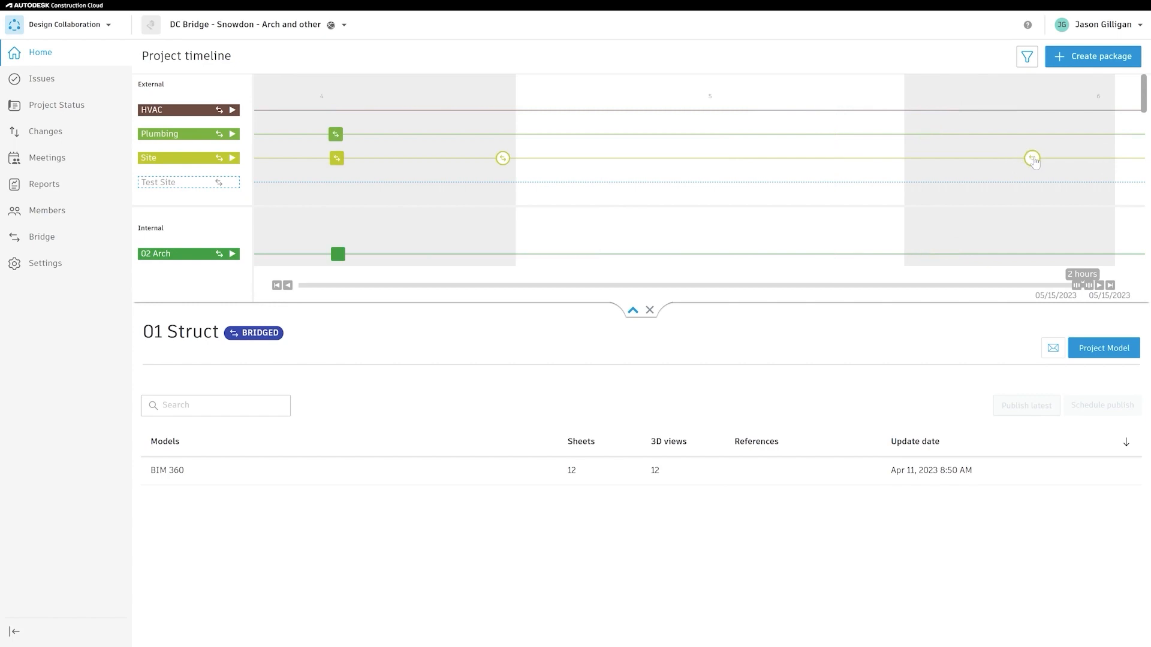
click(1033, 157)
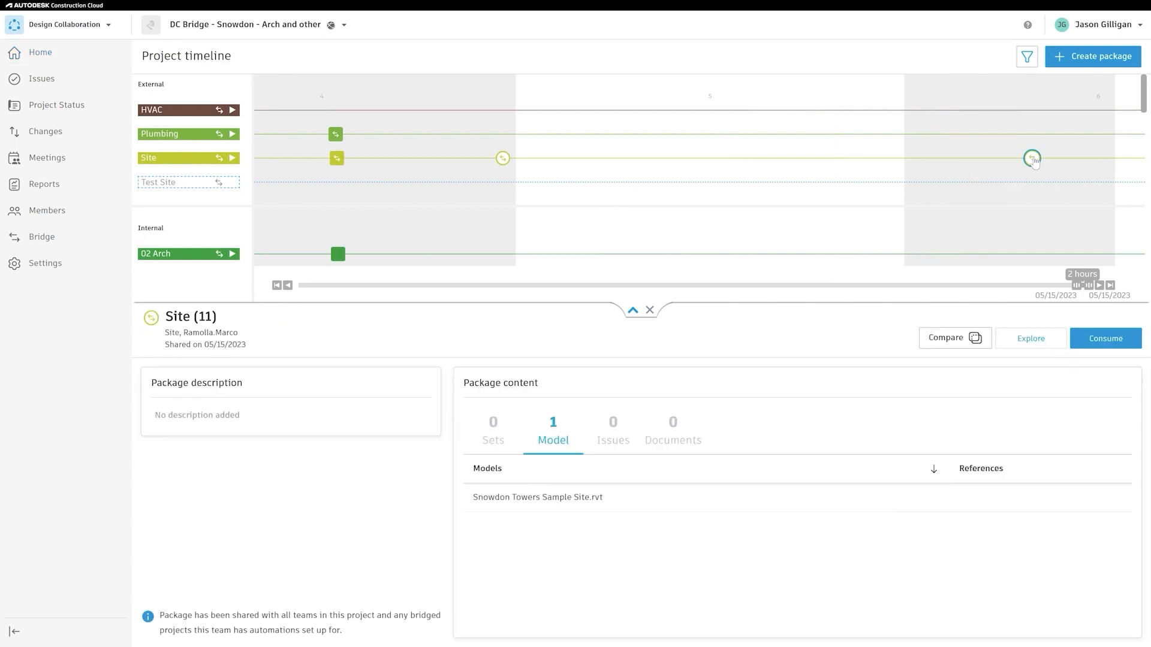
click(952, 338)
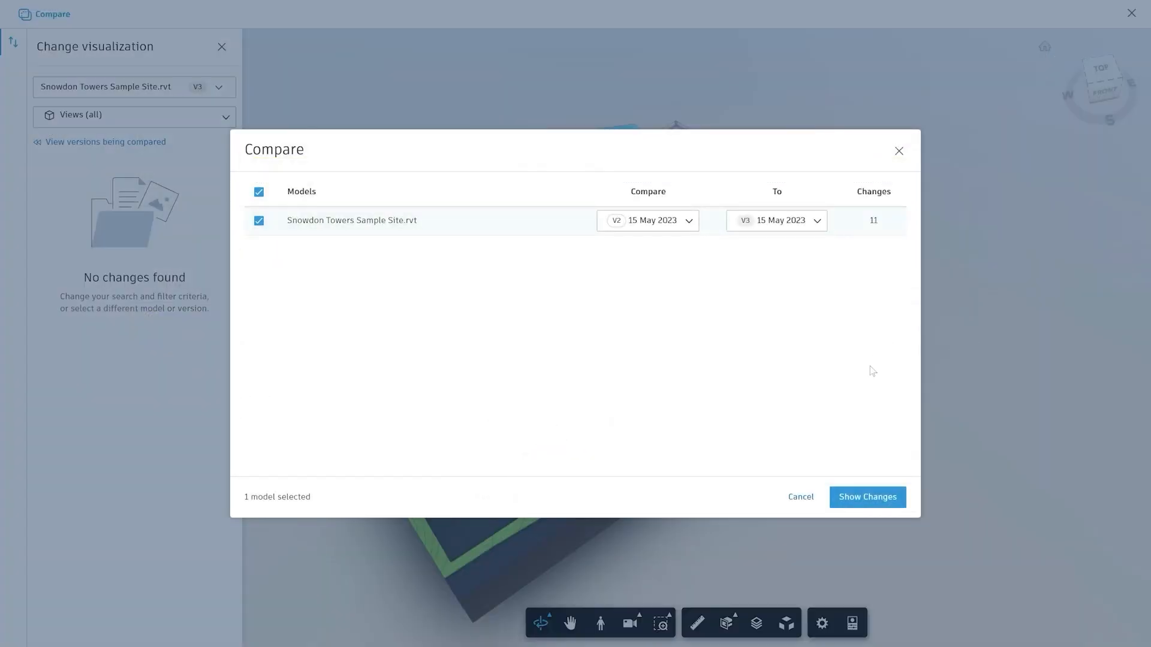
Show the 11 changes between site model versions 2 and 3, then start consuming the package.
click(866, 497)
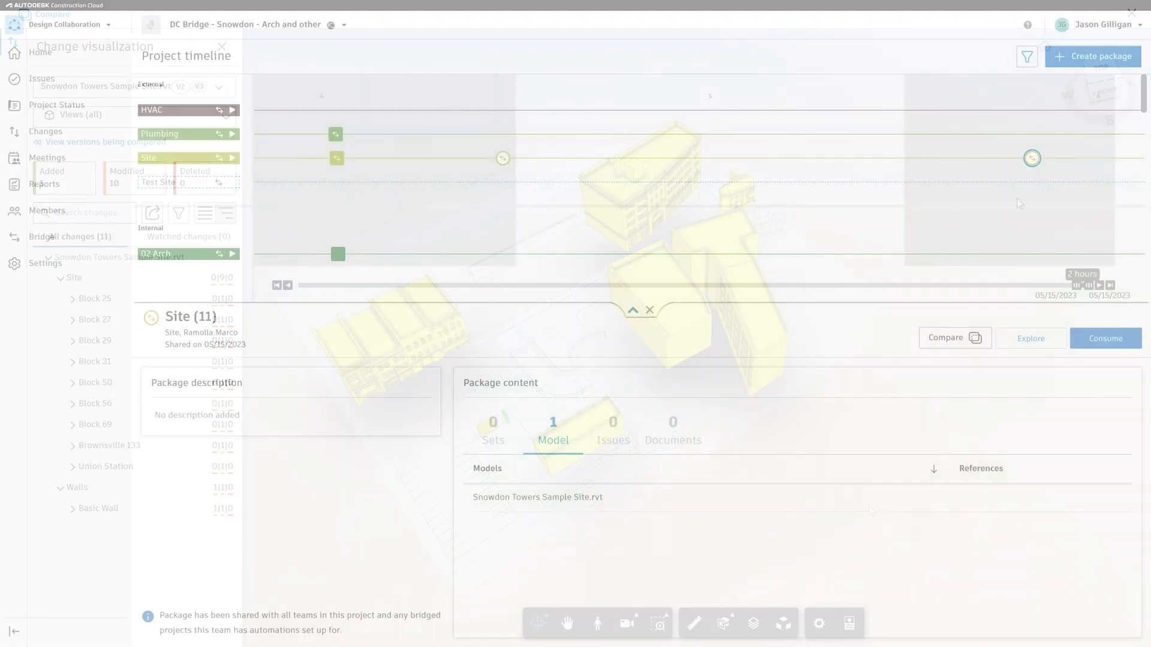
click(1105, 338)
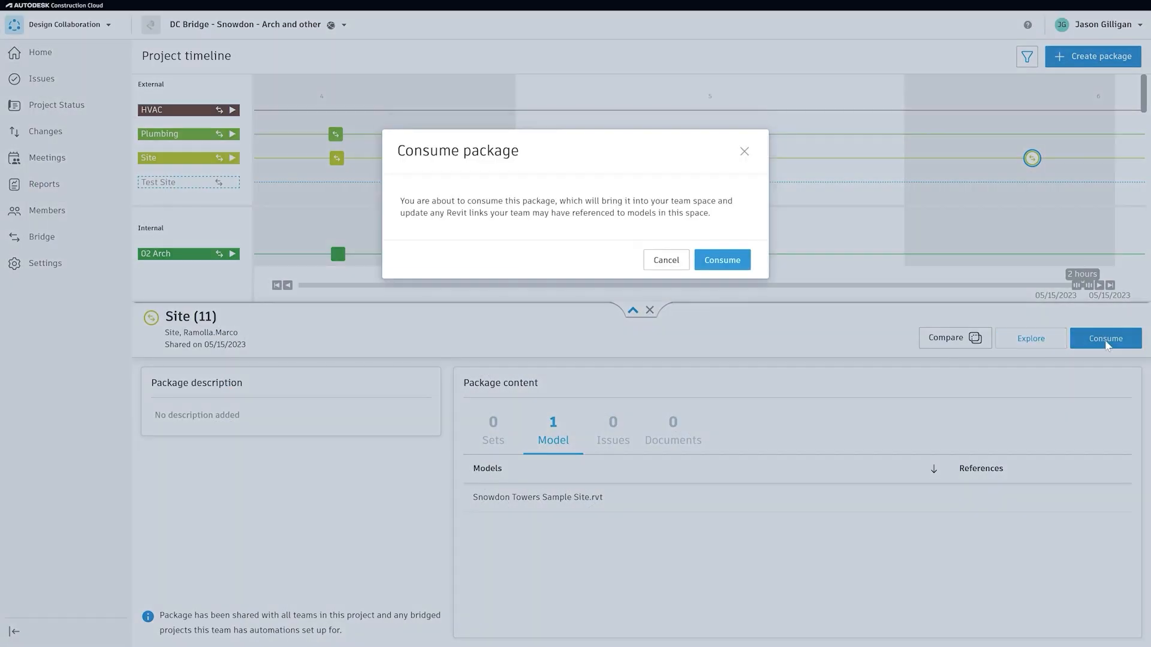
Confirm consuming the Site package into the team space.
click(720, 260)
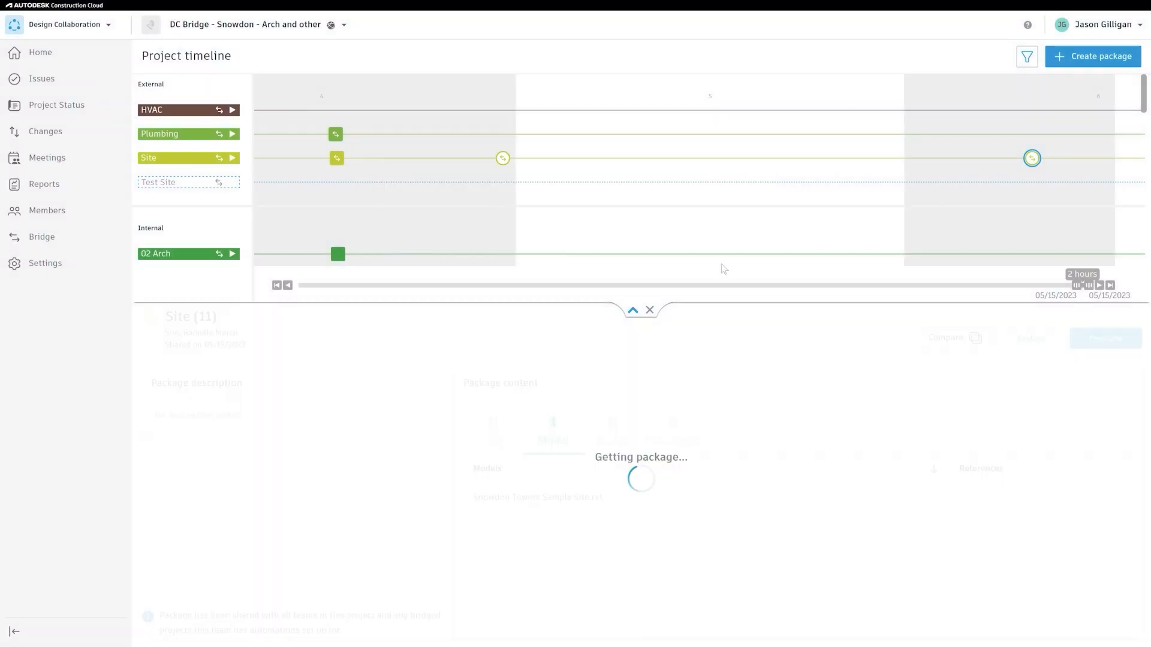
click(41, 236)
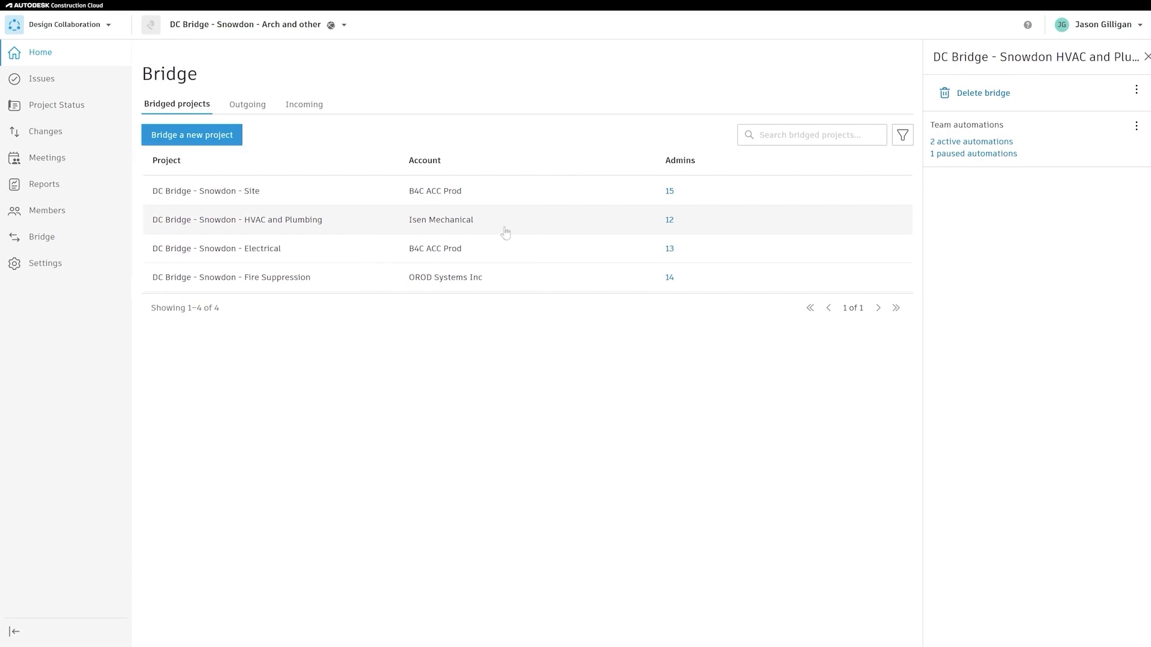
mouse_move(981, 94)
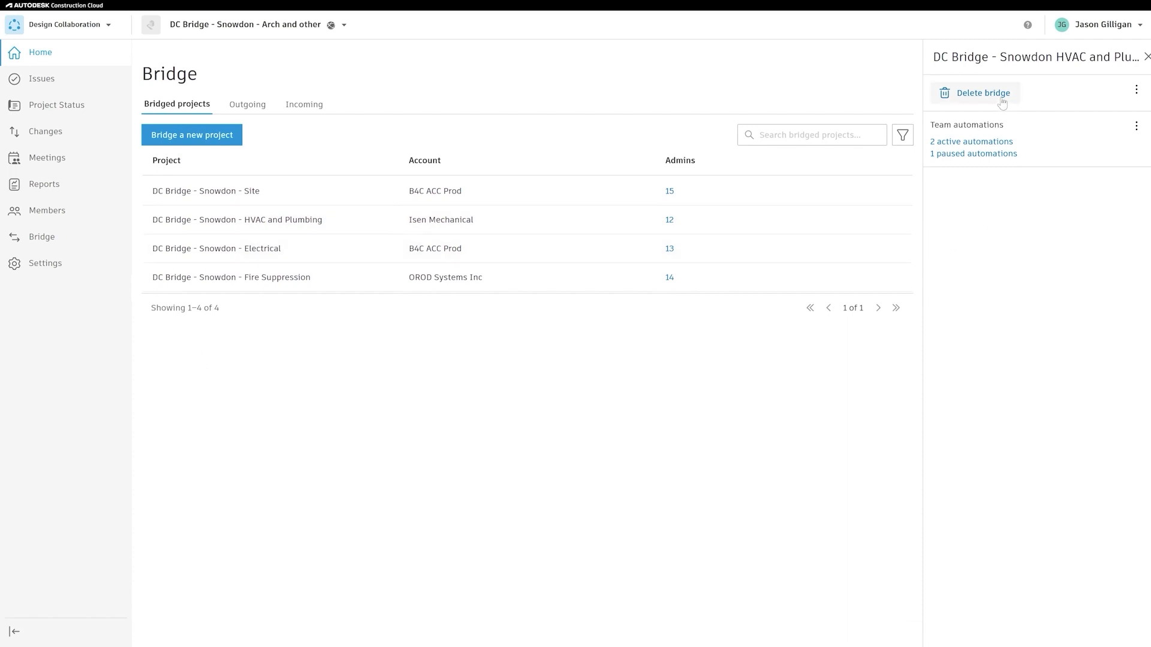
Hide 01 Struct and 02 Arch in the project model, then inspect Block 25's modified transformation.
click(981, 94)
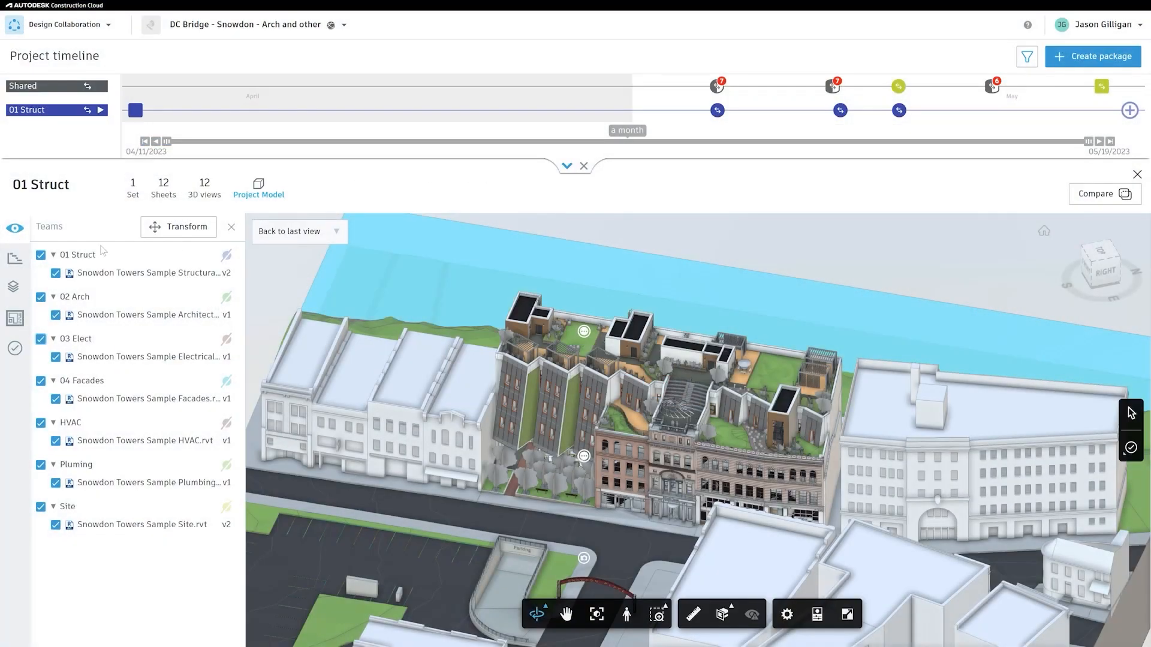
click(42, 255)
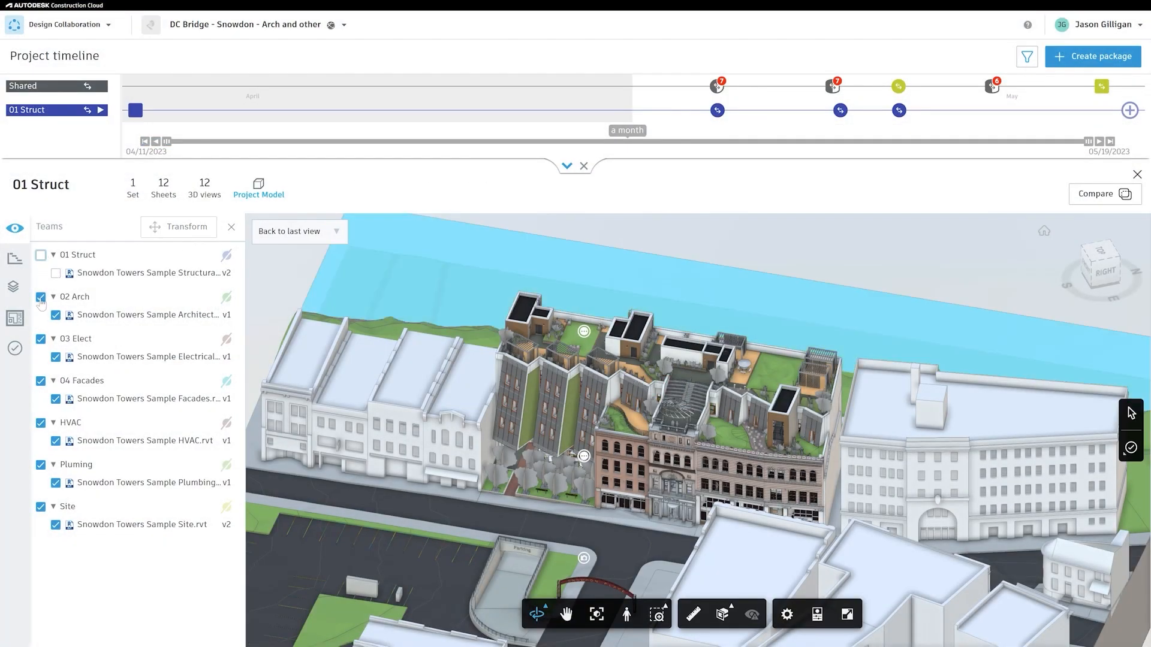
click(41, 296)
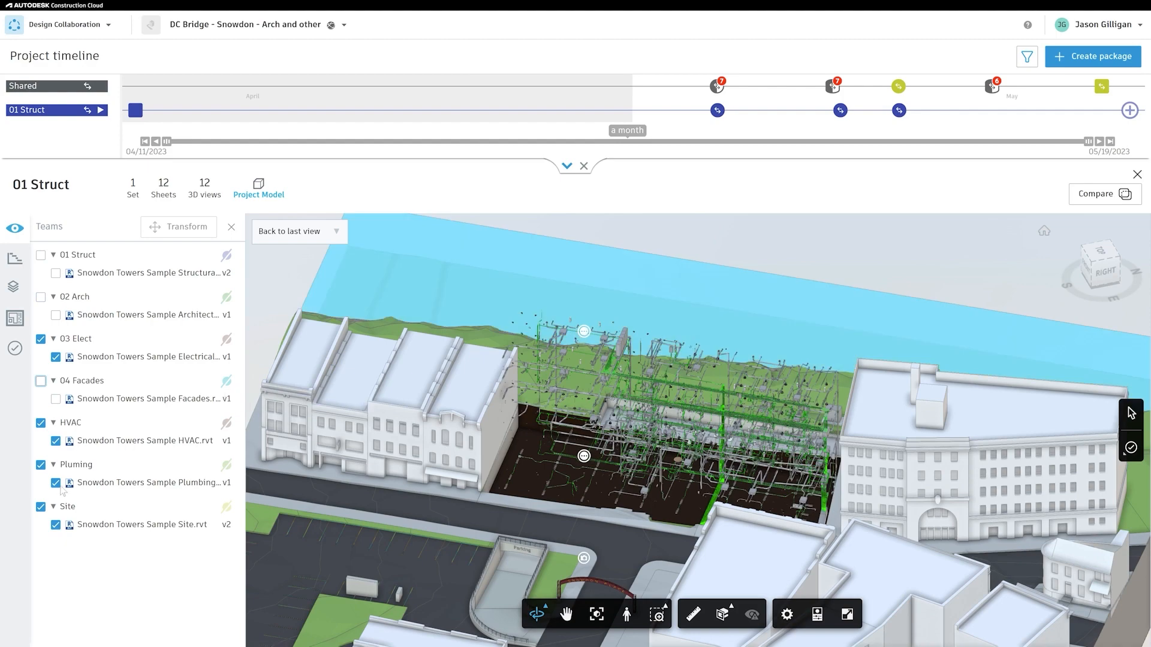
click(1103, 194)
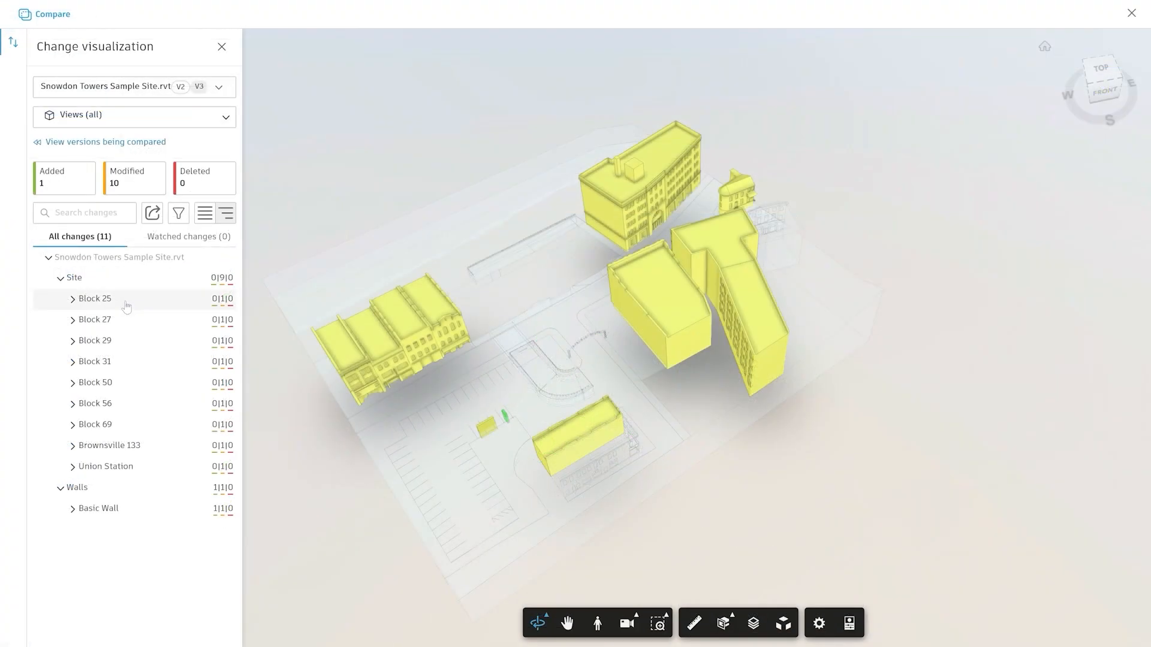
click(95, 298)
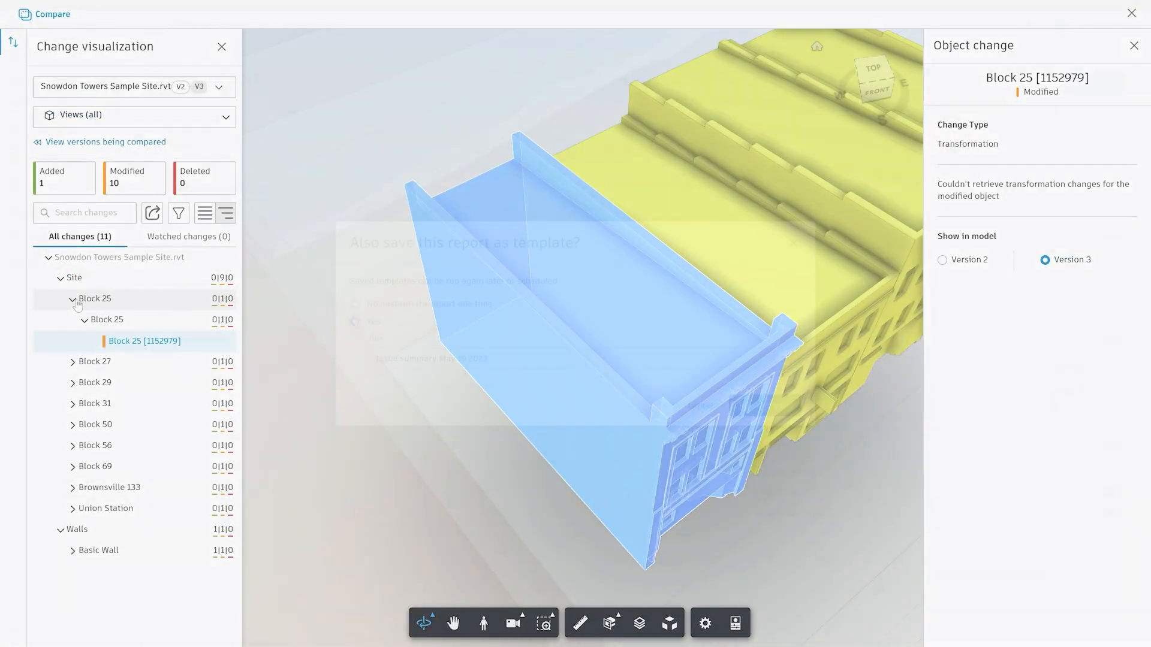